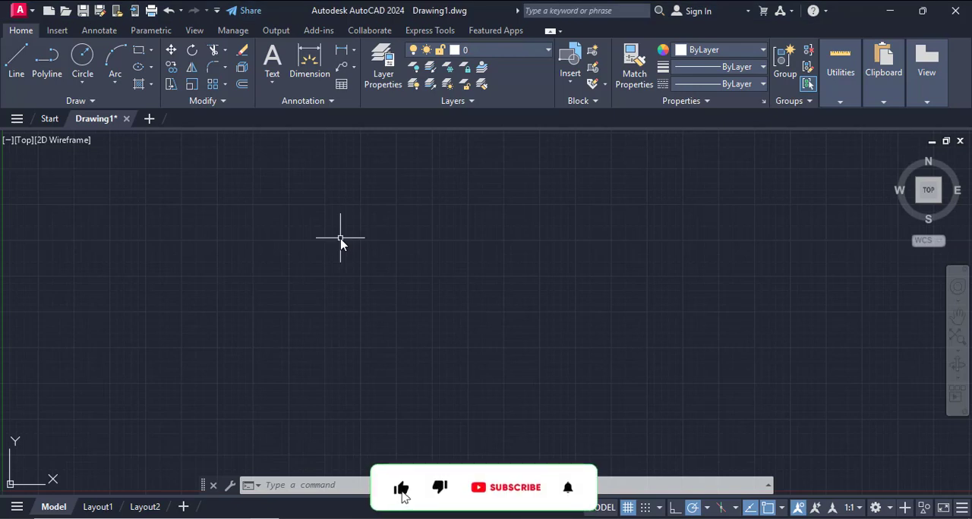
- Start a polyline and place the first zigzag corners of the parcel boundary
left_click(508, 487)
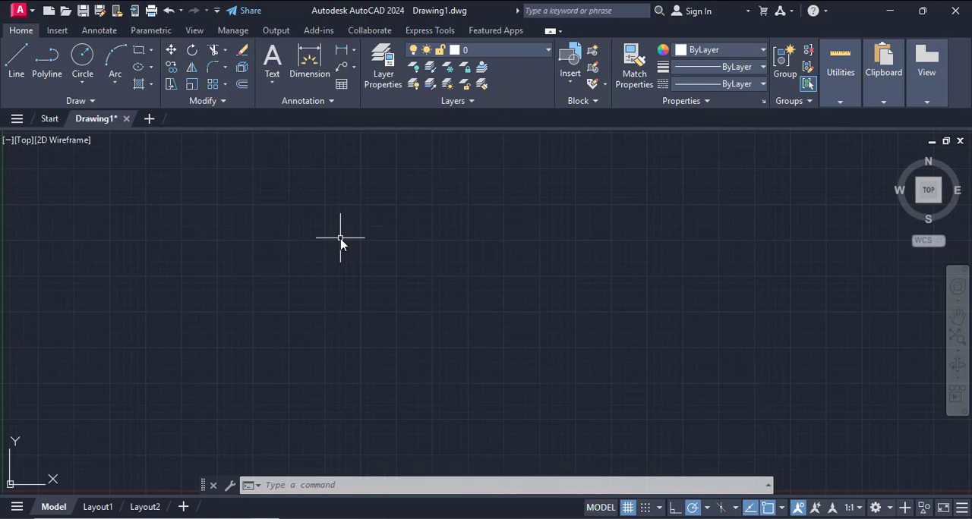
mouse_move(70, 185)
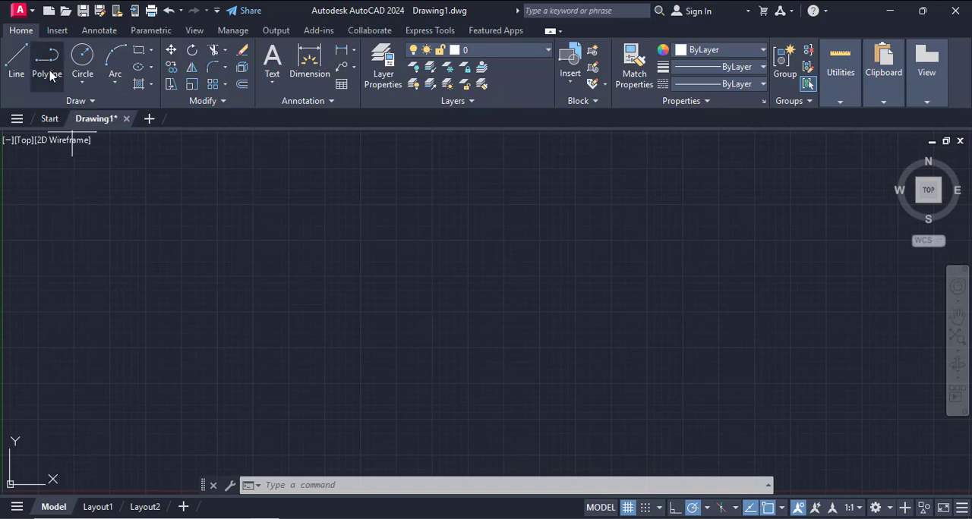
left_click(47, 60)
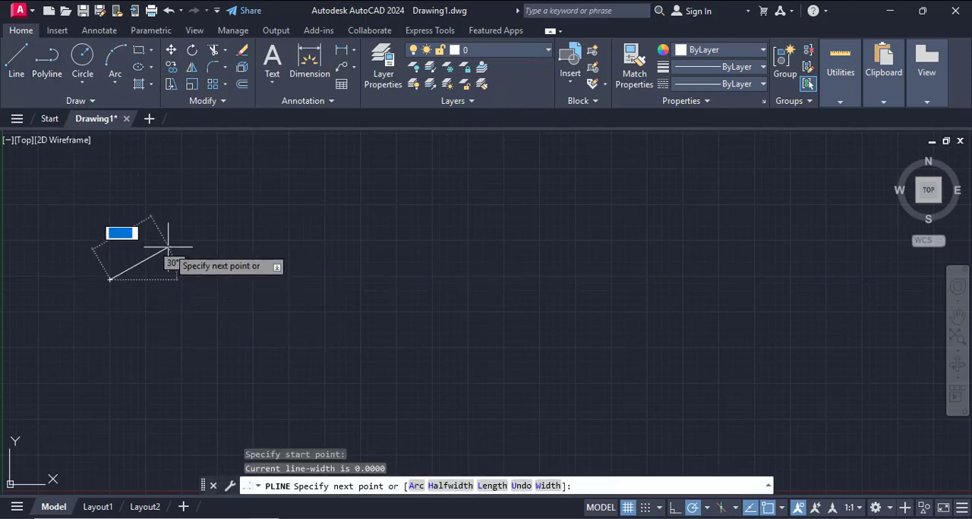
left_click(266, 249)
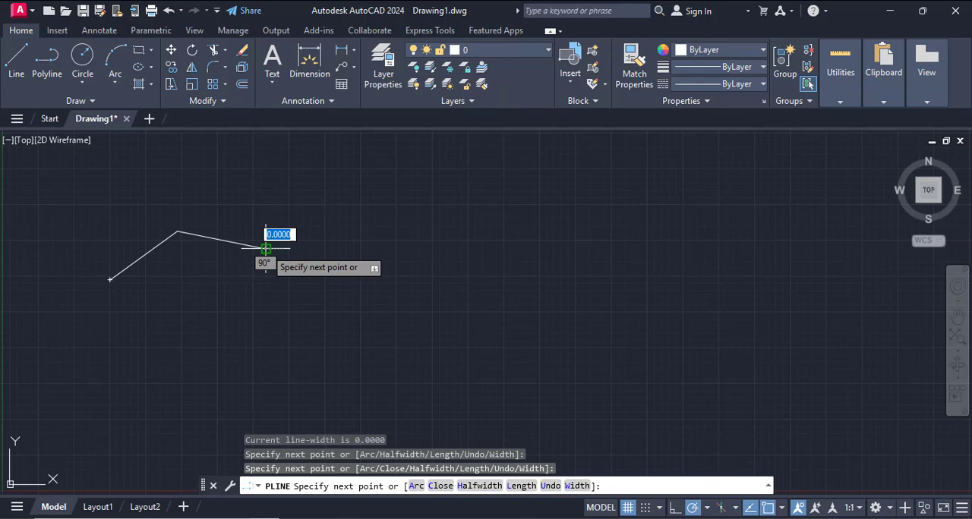
left_click(359, 223)
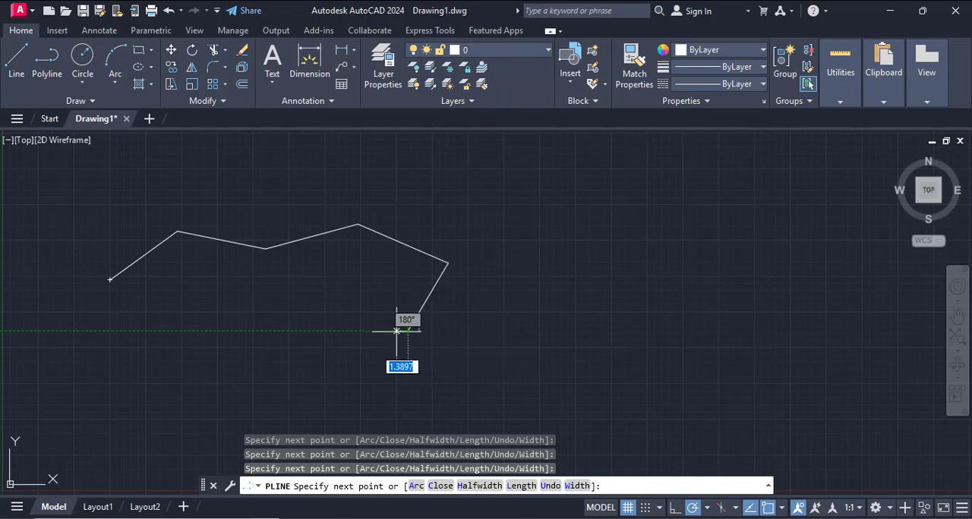
mouse_move(287, 331)
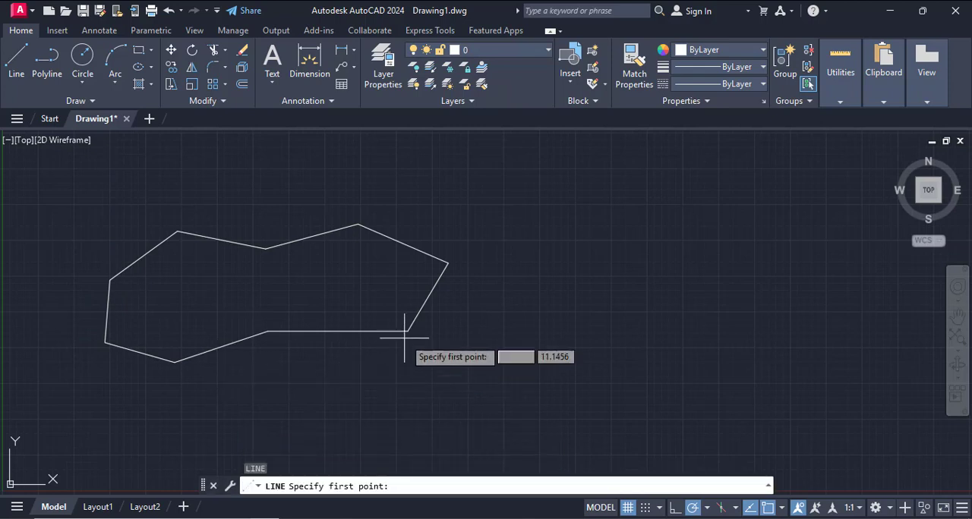
- Draw dividing lines from the lower-right corner and the upper corner across the parcel
left_click(406, 331)
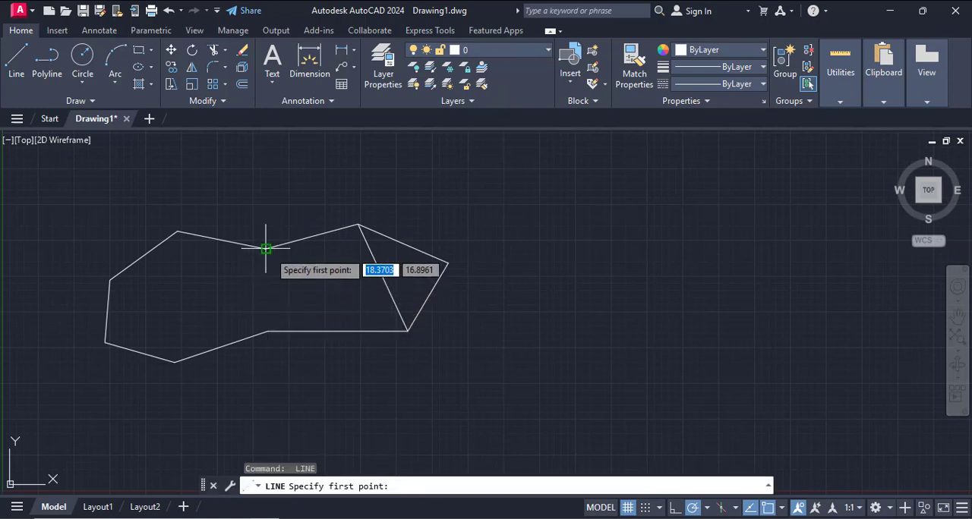
left_click(266, 249)
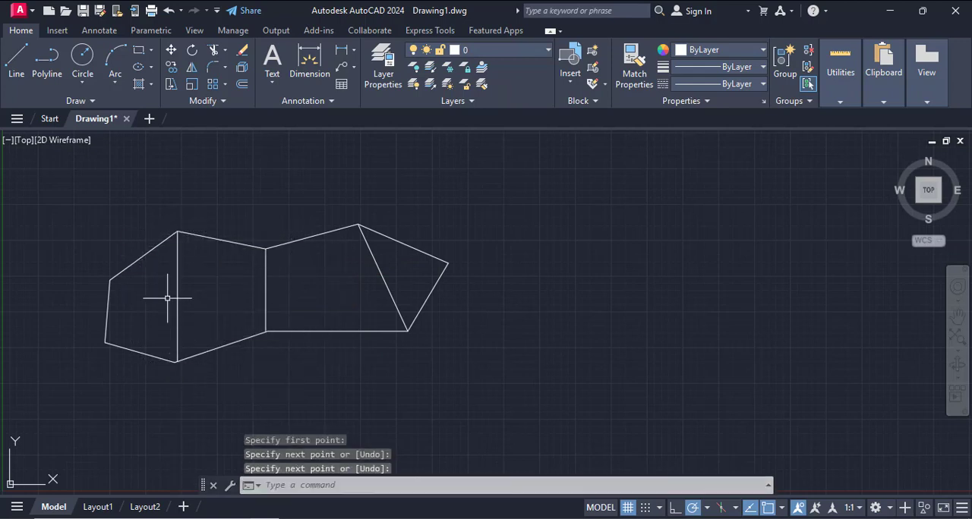
mouse_move(143, 313)
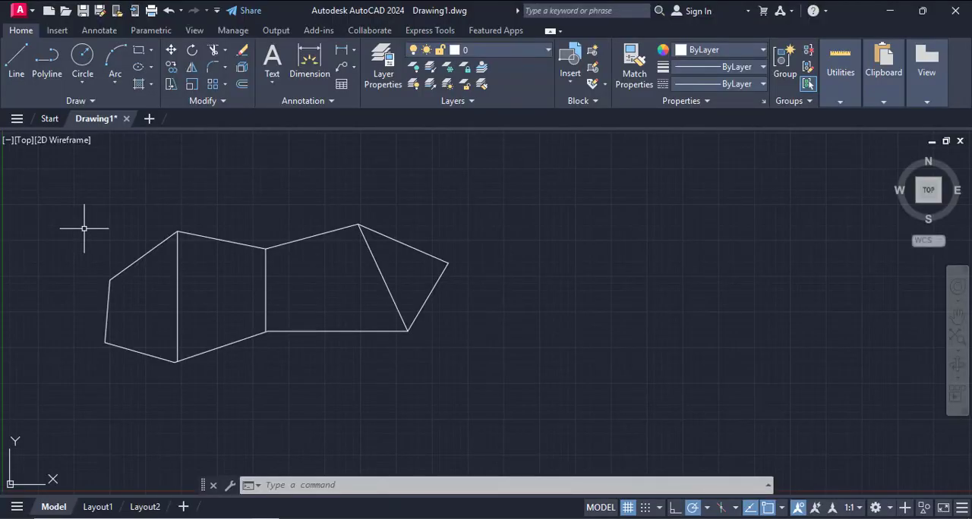
mouse_move(133, 270)
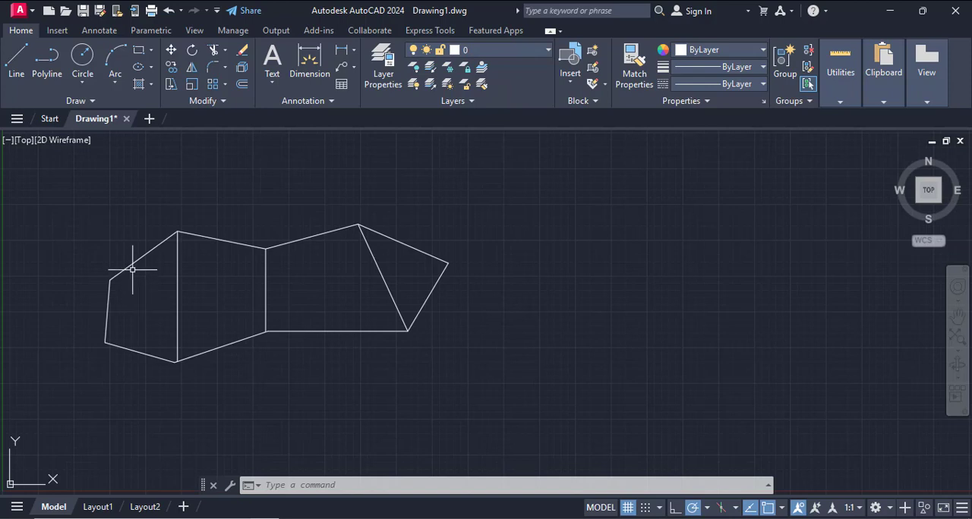
mouse_move(161, 199)
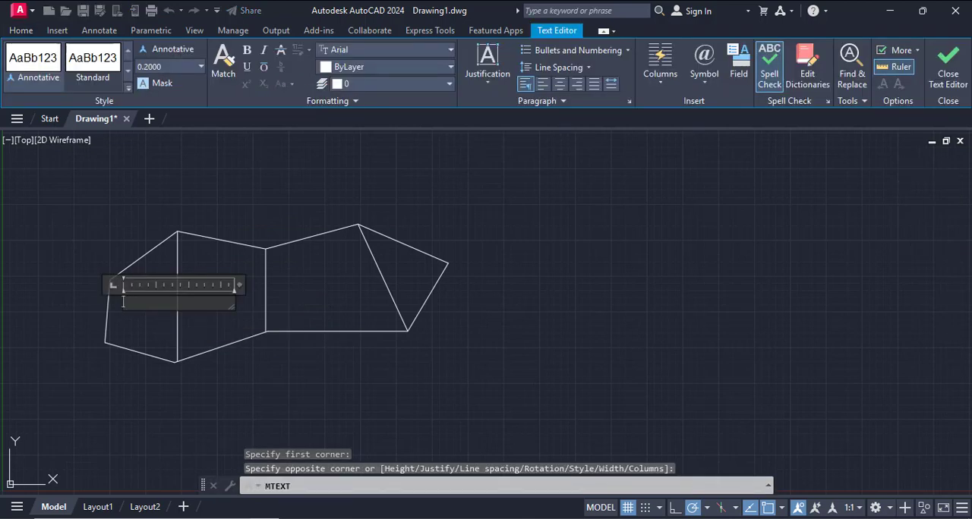
- Enter the letter 'A' as a multiline text label in the left area
type("A")
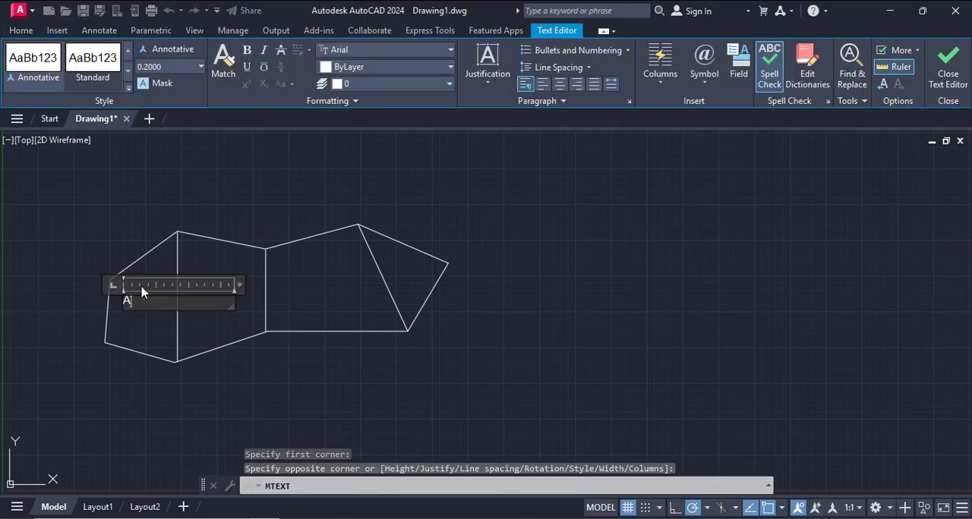
left_click(199, 66)
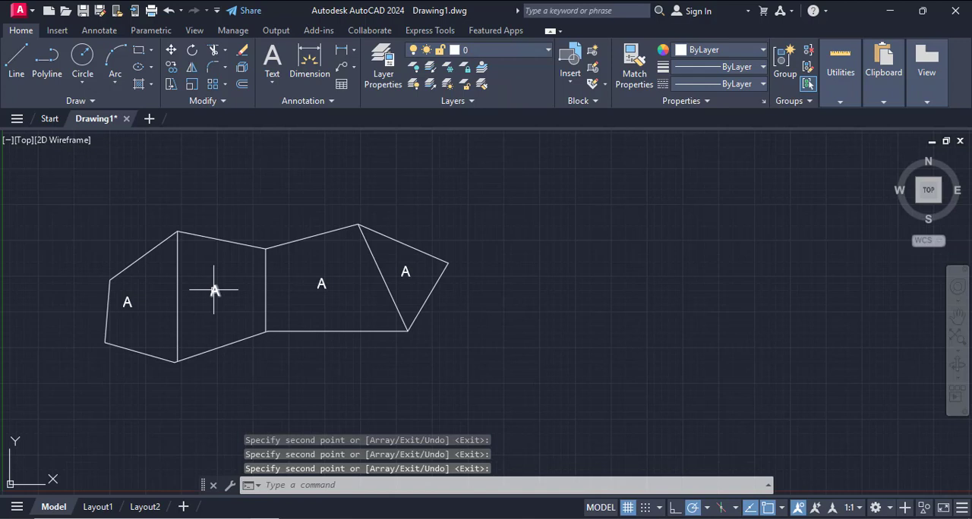
- Edit the copied labels in the second, third and rightmost areas to read B, C and D
double_click(215, 292)
type("B")
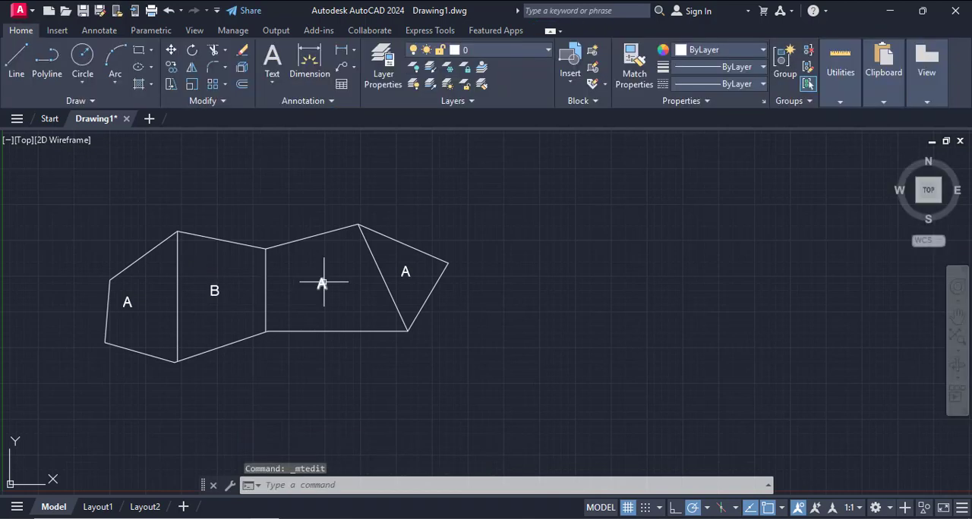
double_click(323, 284)
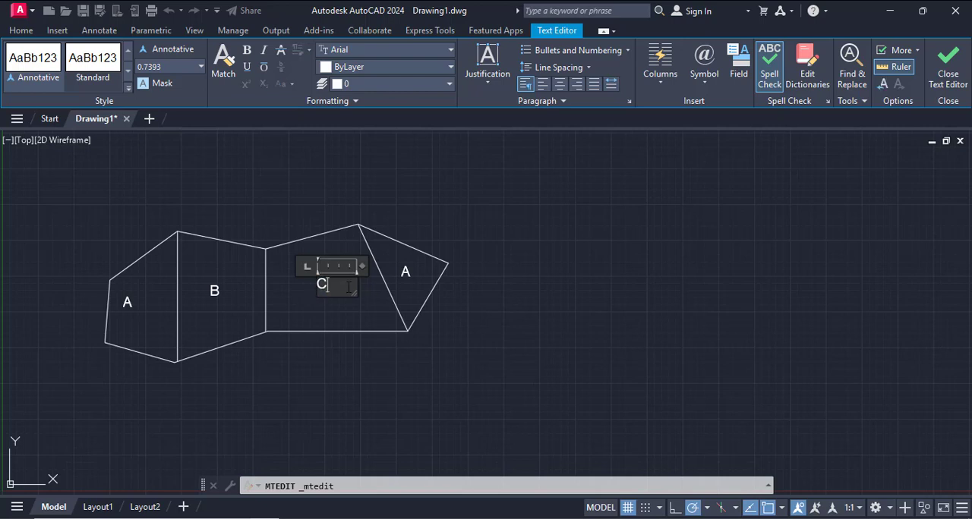
left_click(947, 60)
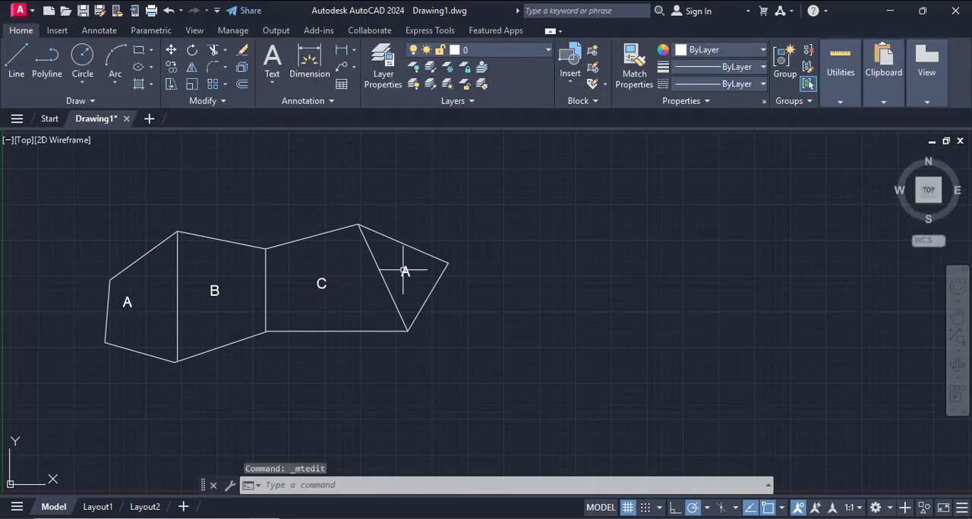
double_click(405, 272)
type("D")
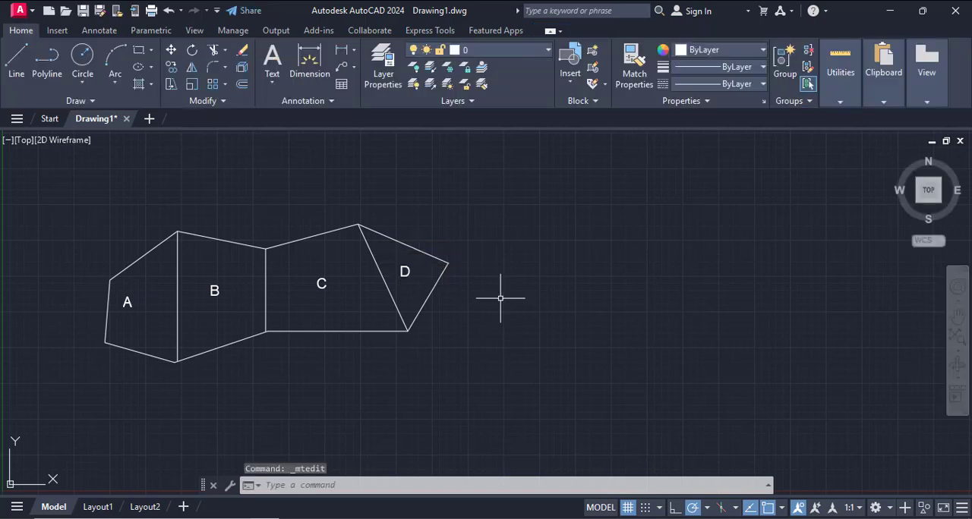
mouse_move(500, 296)
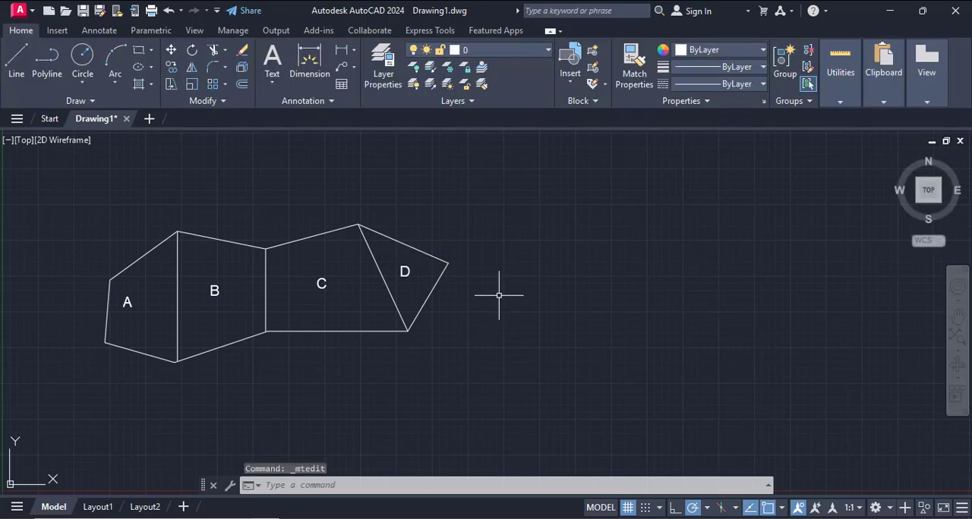
mouse_move(352, 136)
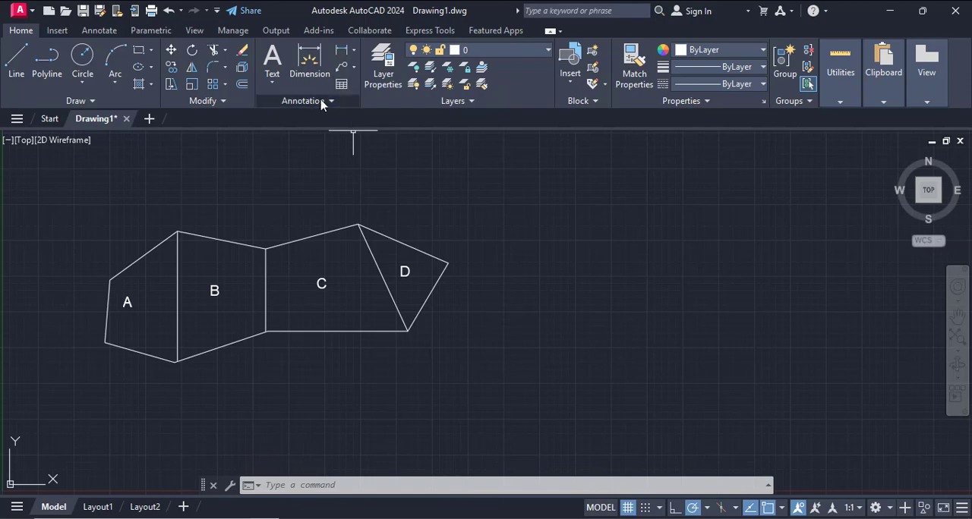
- Insert a table with 2 columns and 4 data rows beside the parcel
left_click(341, 83)
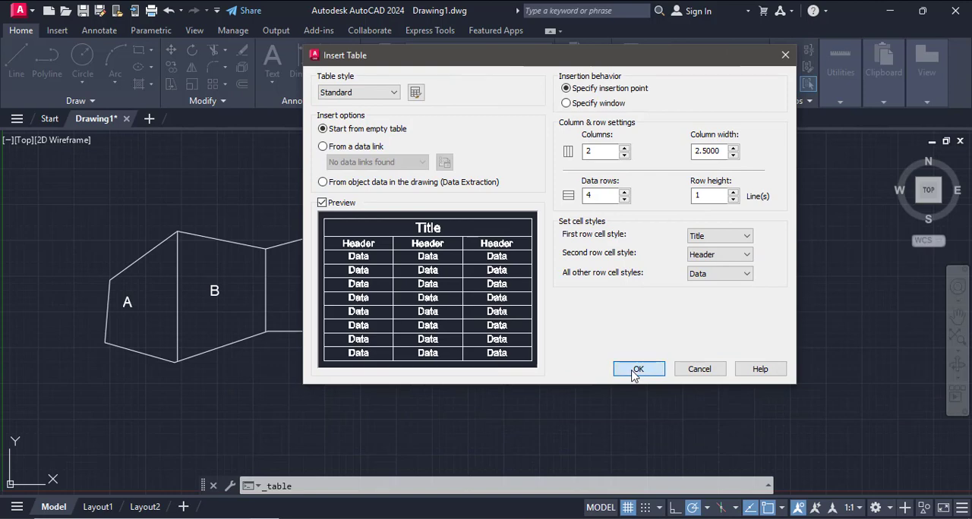
left_click(638, 369)
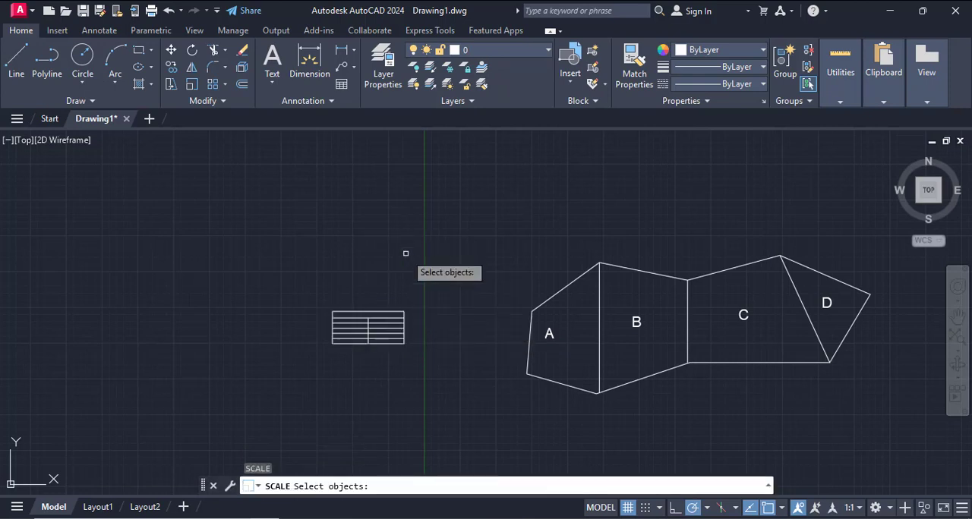
- Scale the small table up to parcel size and open its top-row cell
left_click(367, 327)
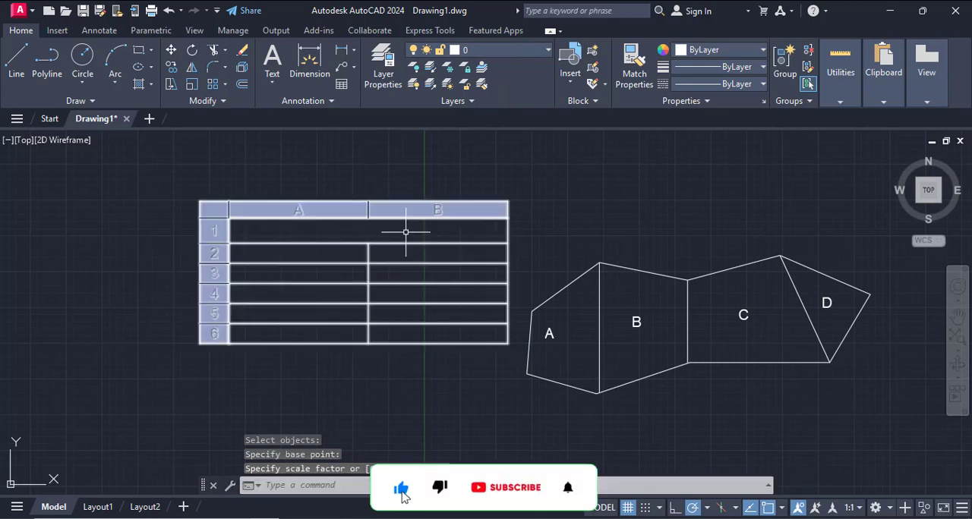
left_click(405, 231)
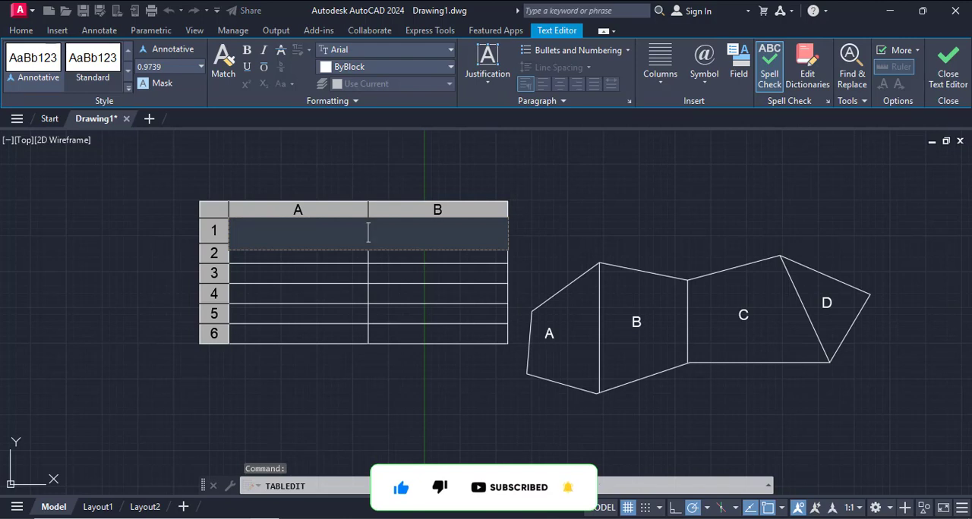
- Type the title 'Table of Area' and the column headings 'Parcel' and 'Area'
type("t")
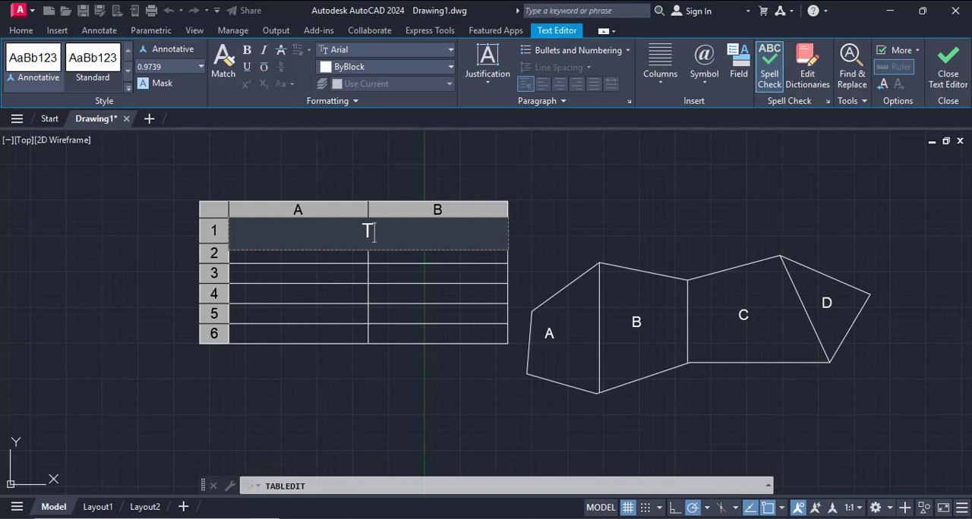
type("able of Area")
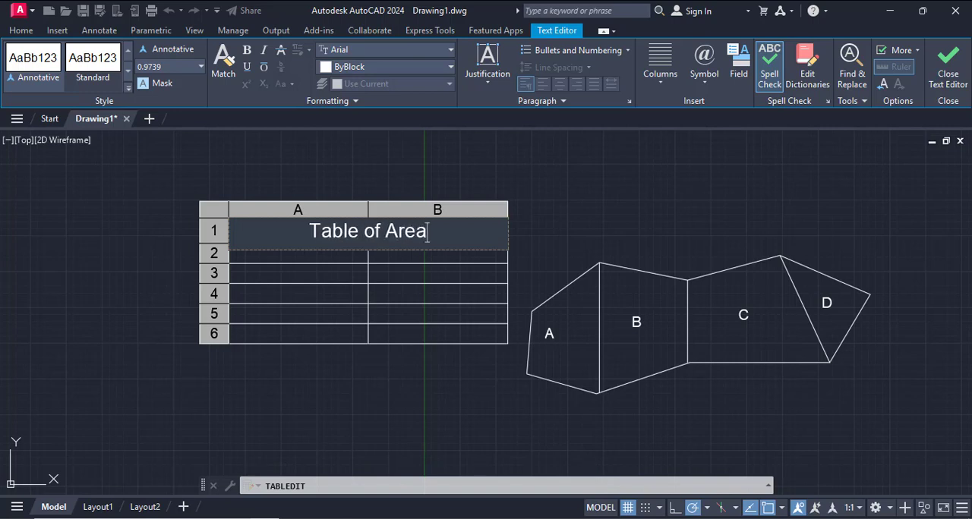
left_click(948, 60)
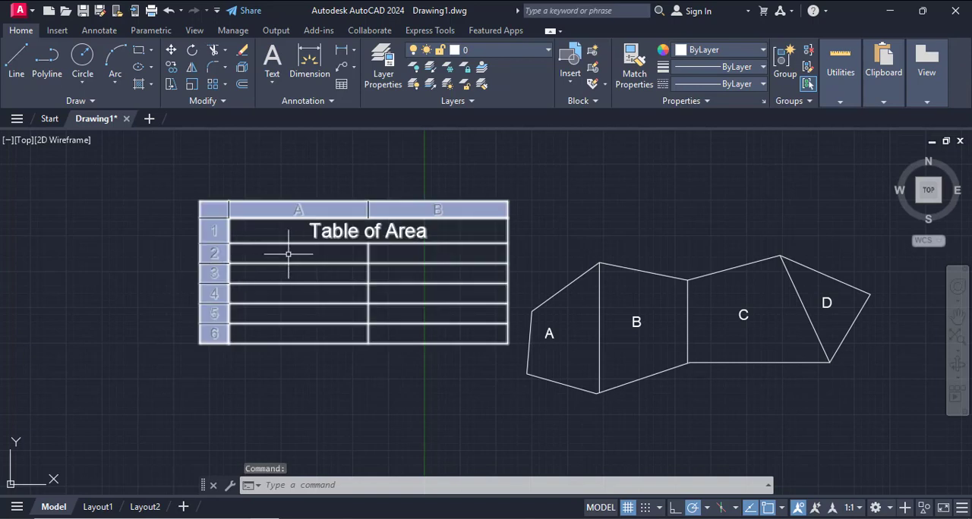
double_click(298, 253)
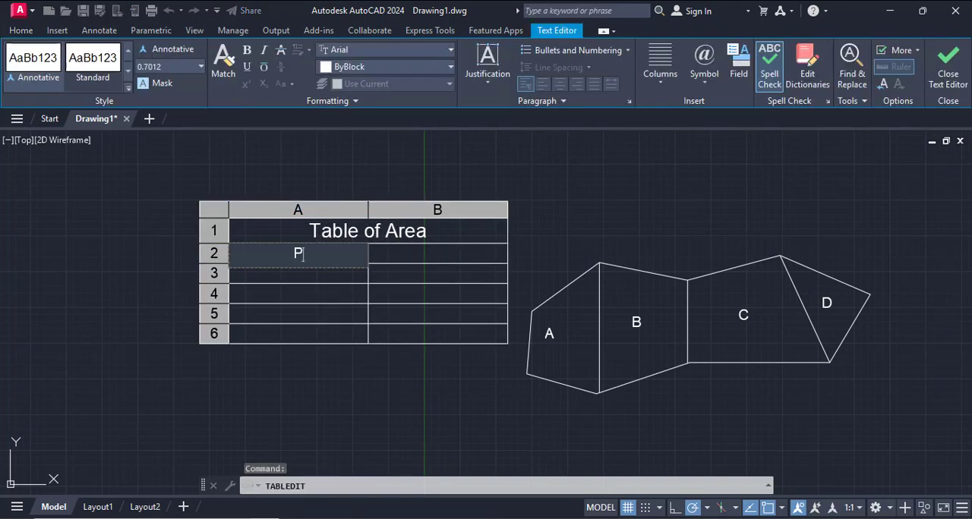
type("arcel")
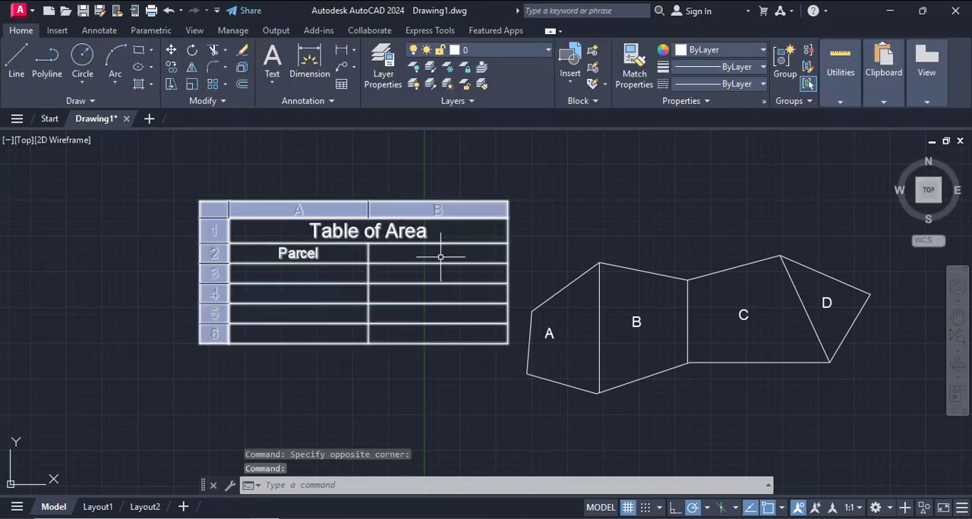
double_click(437, 253)
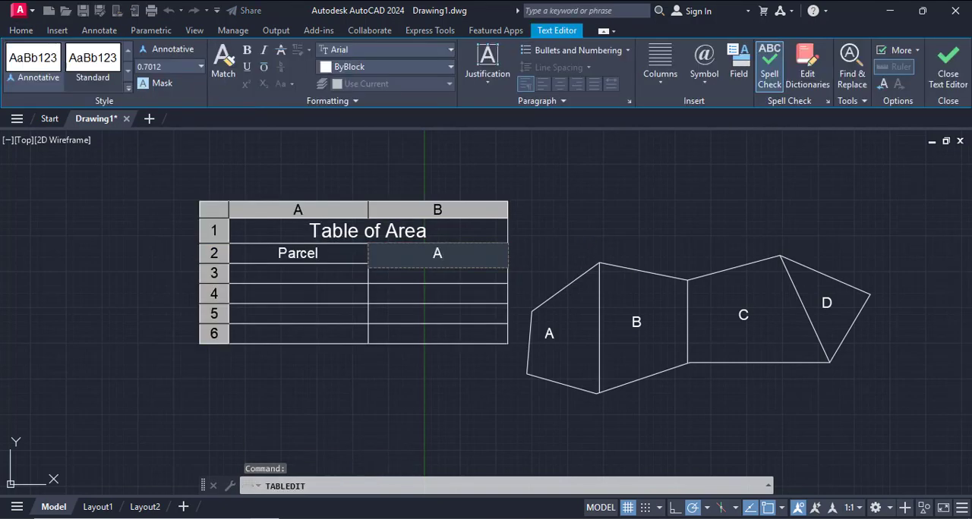
left_click(948, 64)
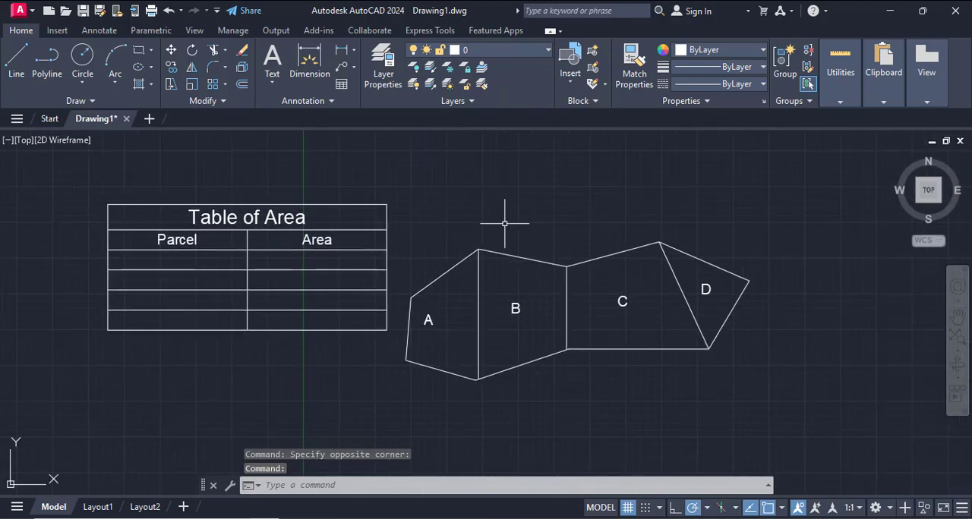
mouse_move(497, 199)
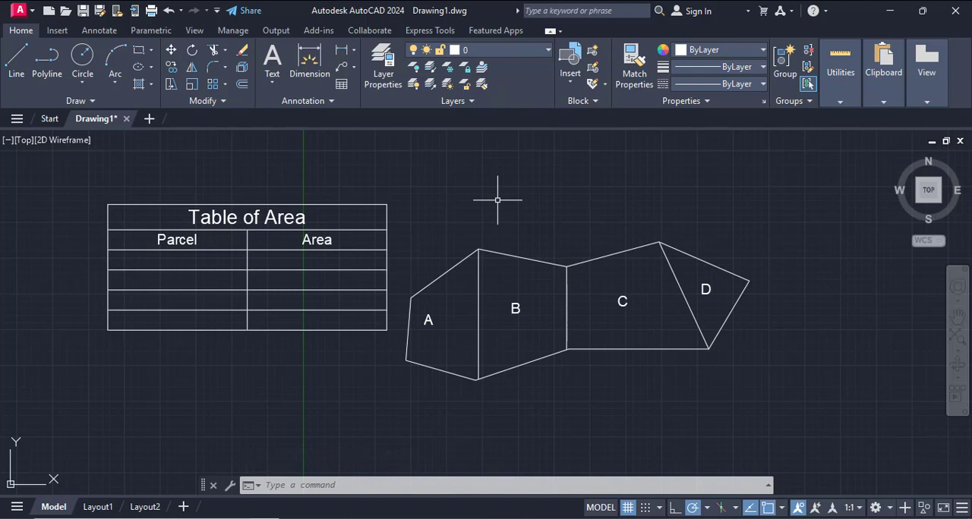
- Load the AreaTab.vlx application through the Load/Unload Applications dialog
type("UP")
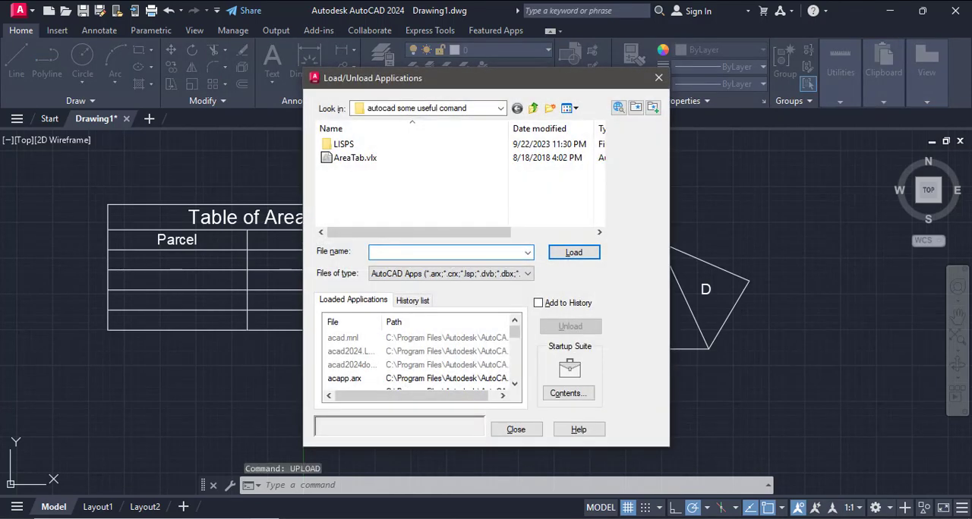
left_click(355, 157)
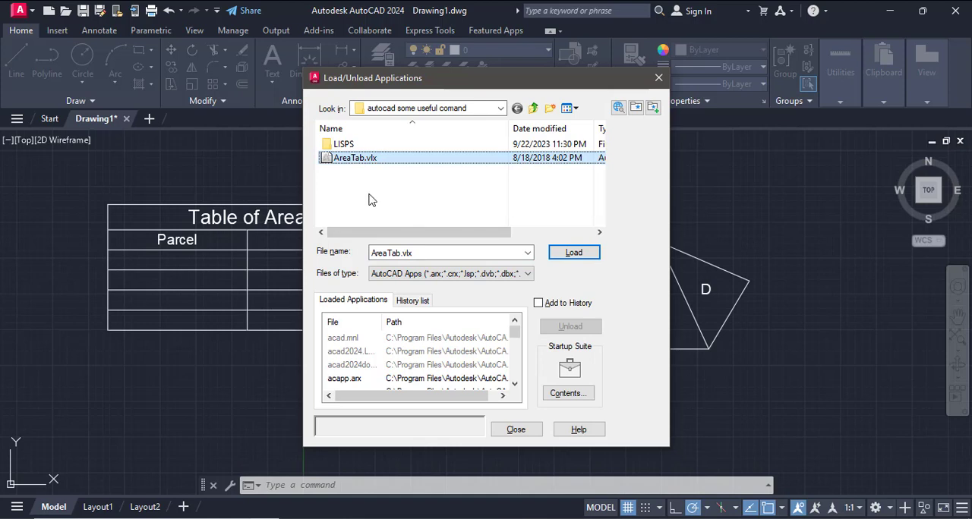
mouse_move(378, 199)
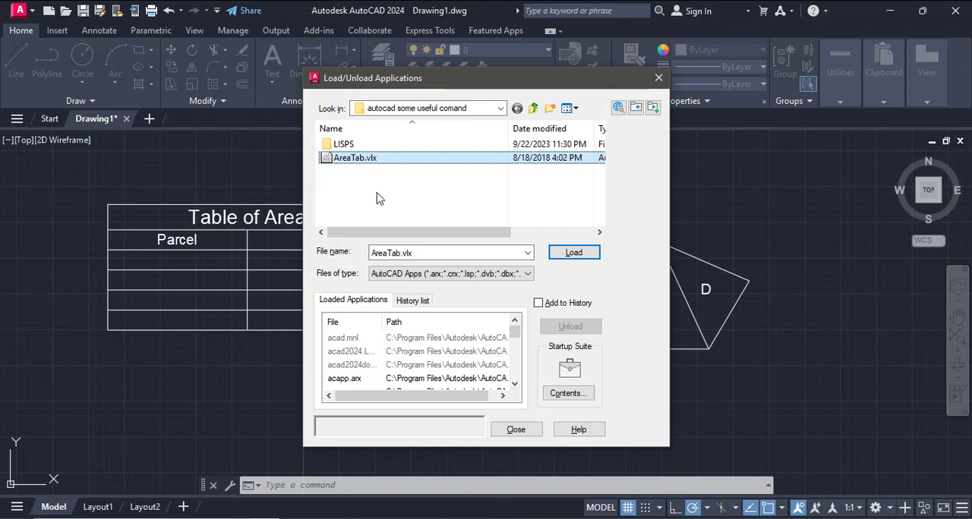
mouse_move(386, 198)
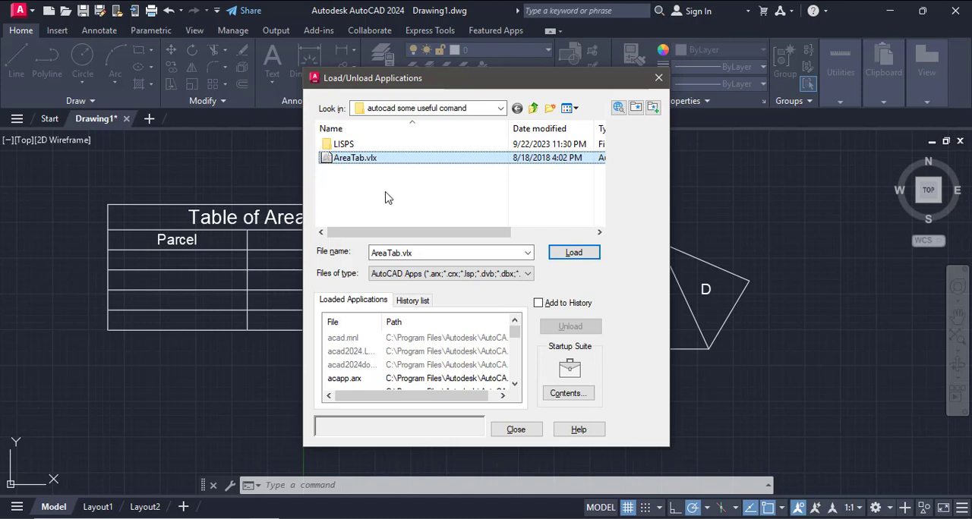
left_click(343, 144)
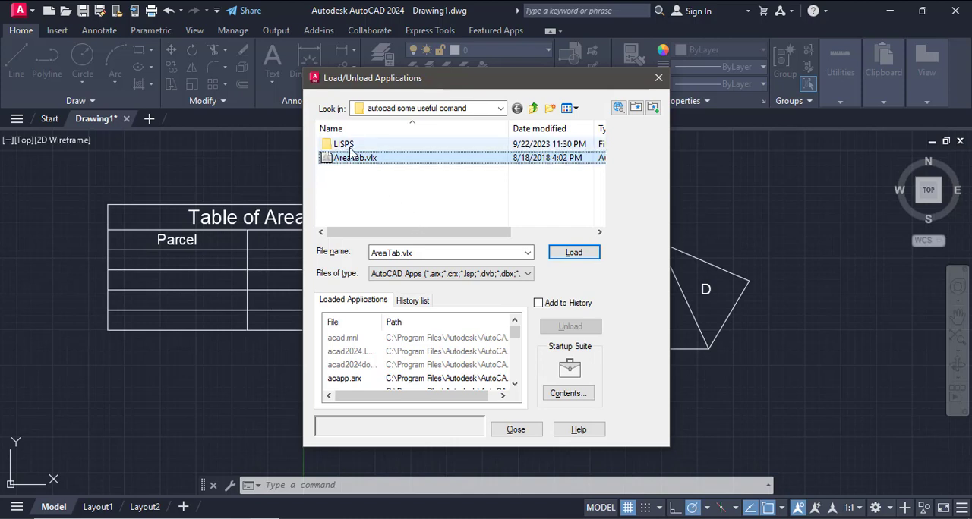
left_click(355, 157)
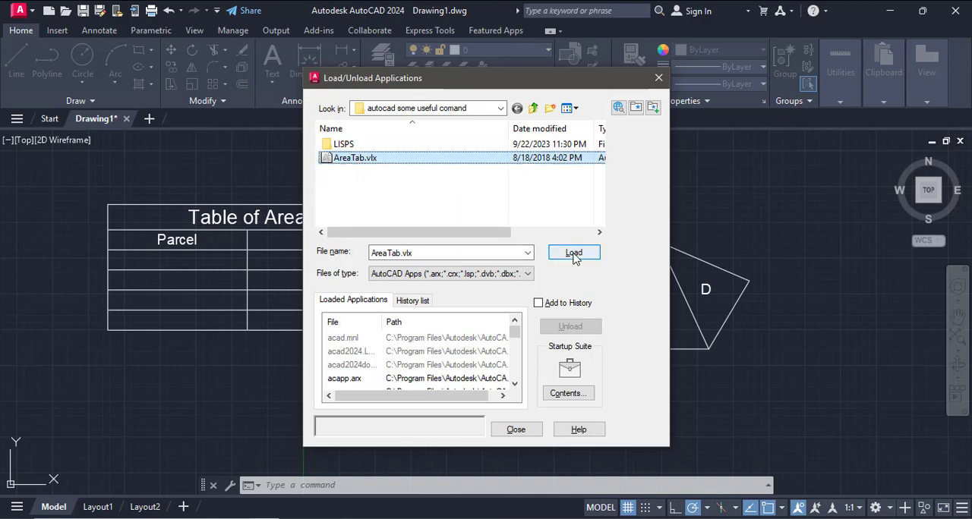
left_click(574, 252)
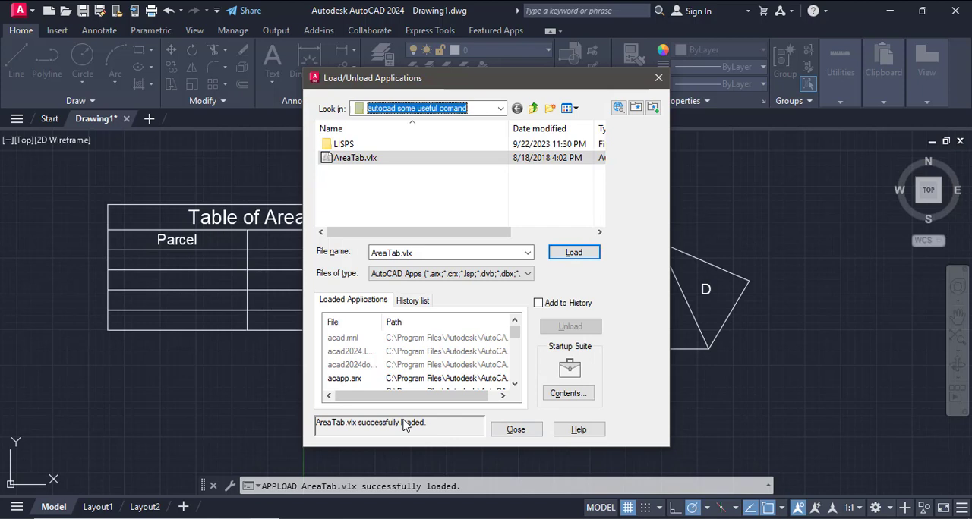
mouse_move(355, 436)
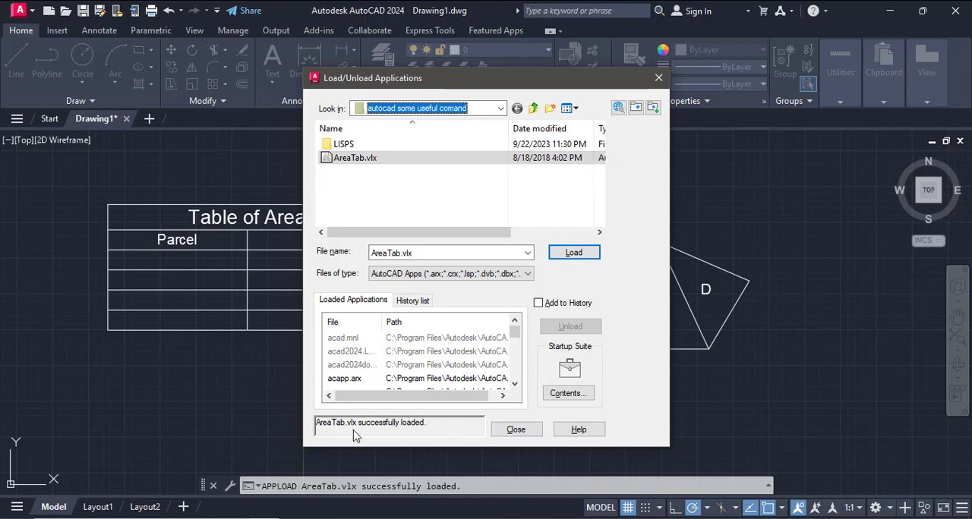
mouse_move(373, 433)
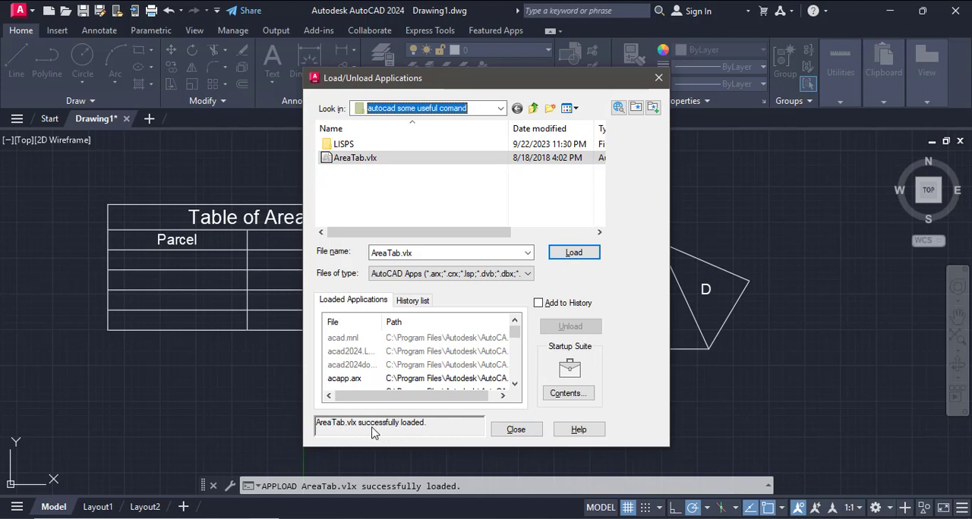
mouse_move(437, 435)
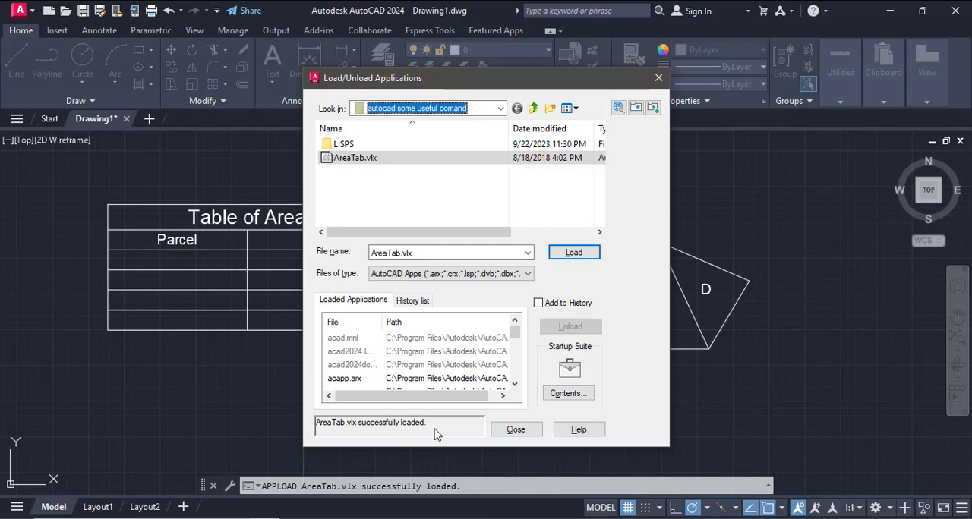
- Close the application loader and run the AREATAB command
left_click(516, 429)
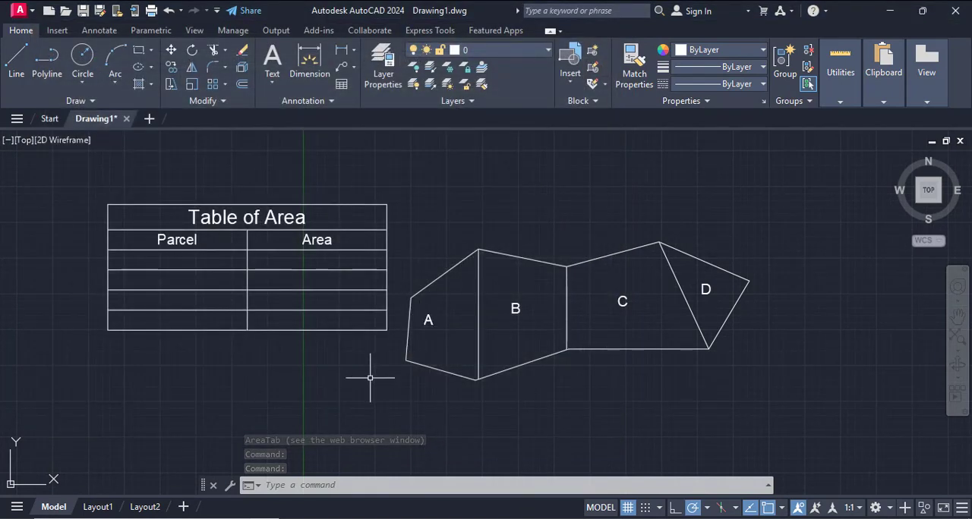
type("AREATAB")
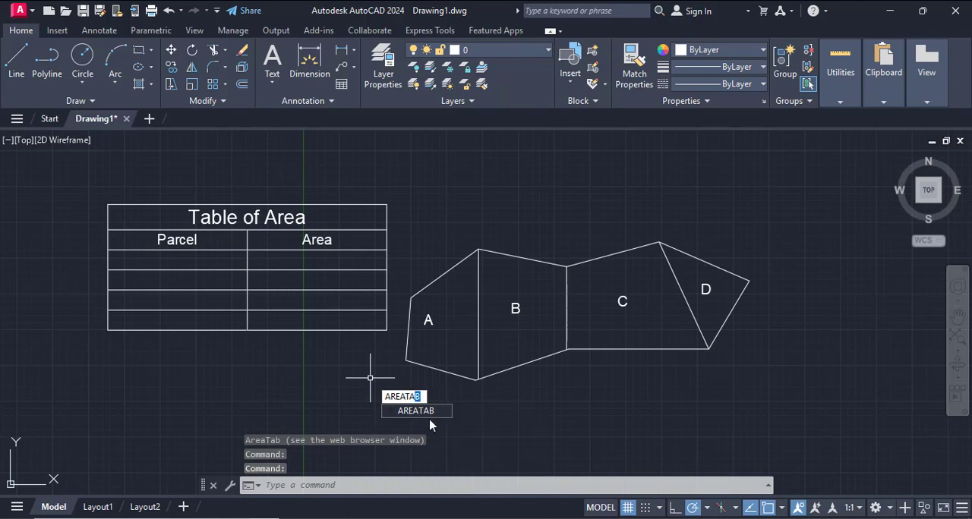
key("enter")
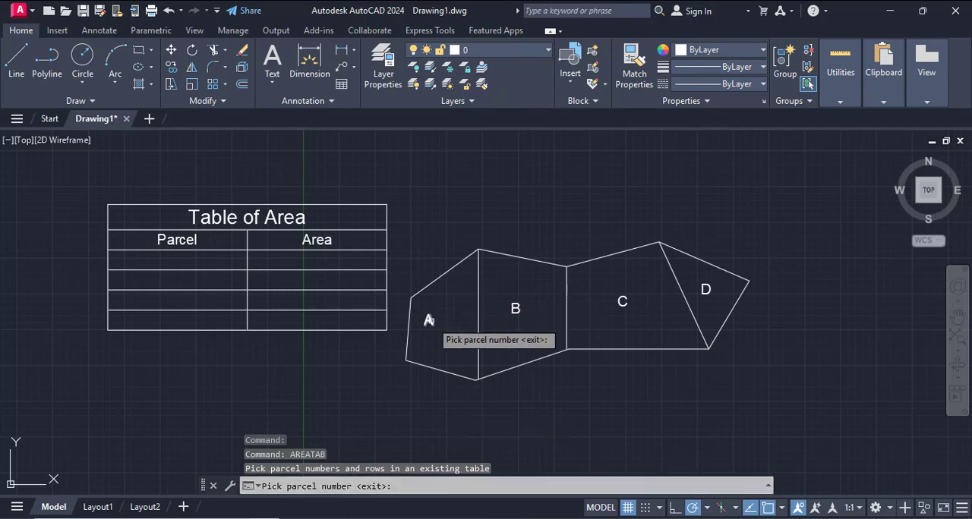
- Pick the parcel labels in turn so their areas (A 33.0, B 45.9, C 55.7 m²) fill the table
left_click(428, 319)
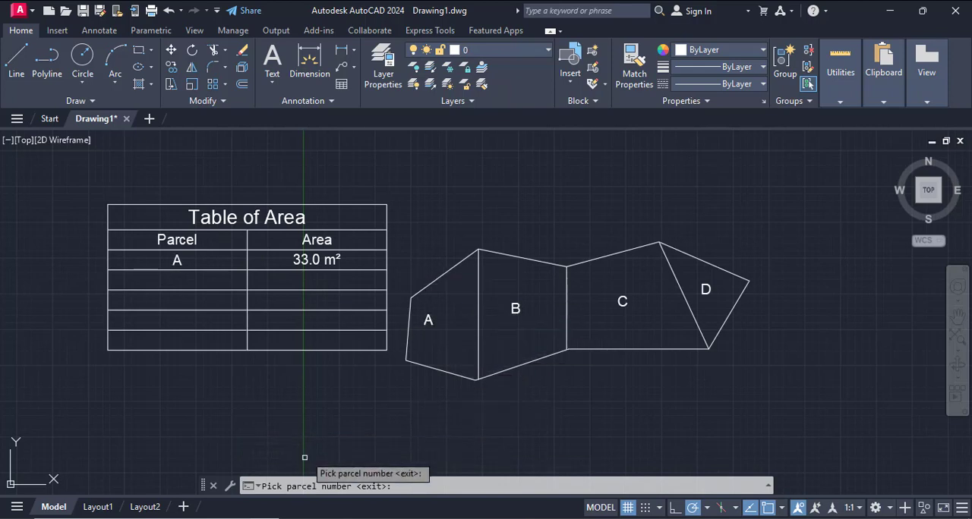
mouse_move(553, 307)
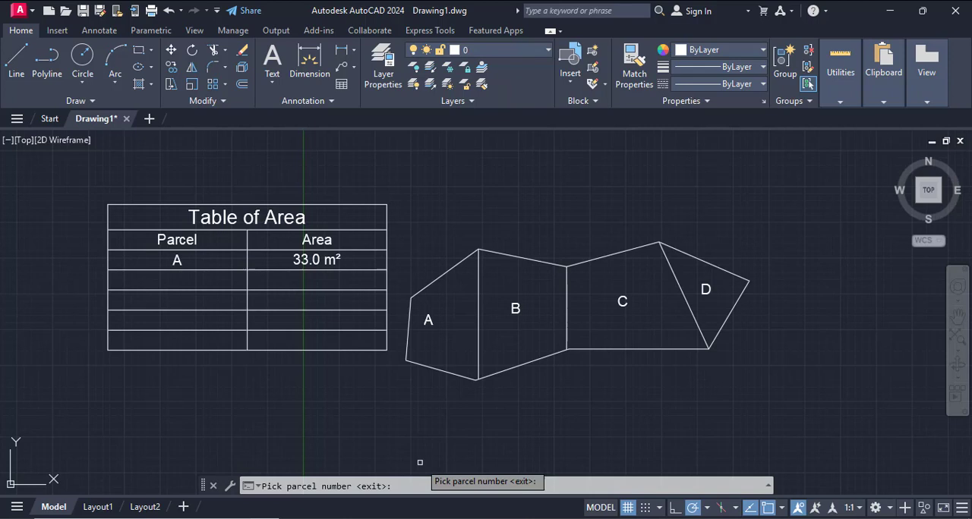
left_click(515, 308)
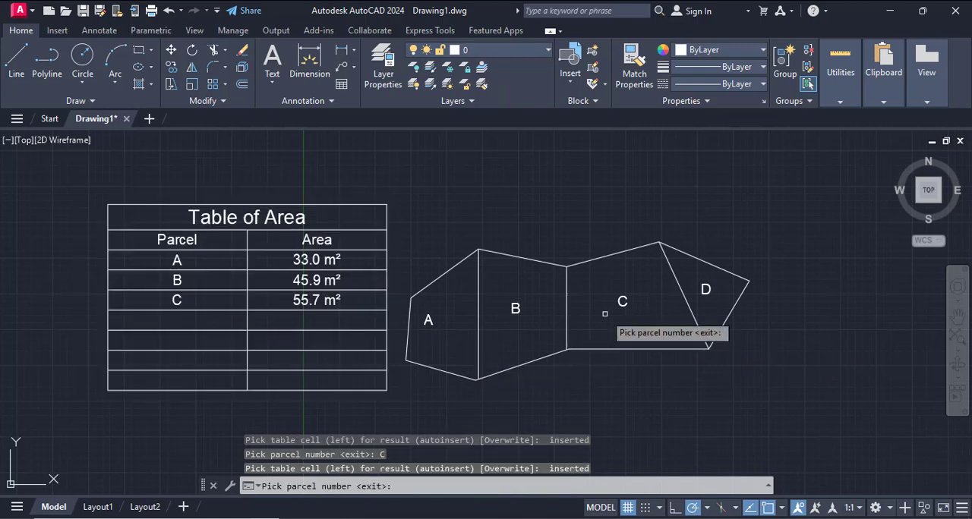
left_click(705, 290)
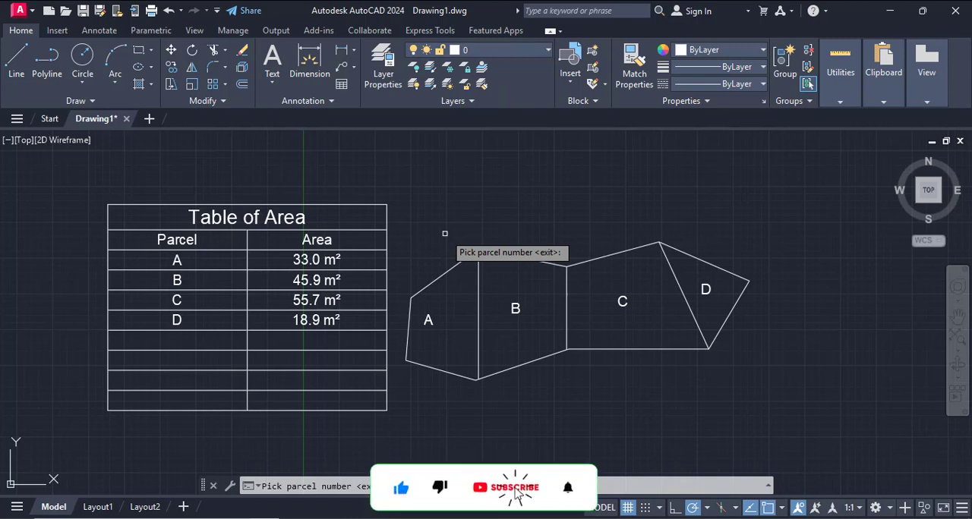
left_click(508, 488)
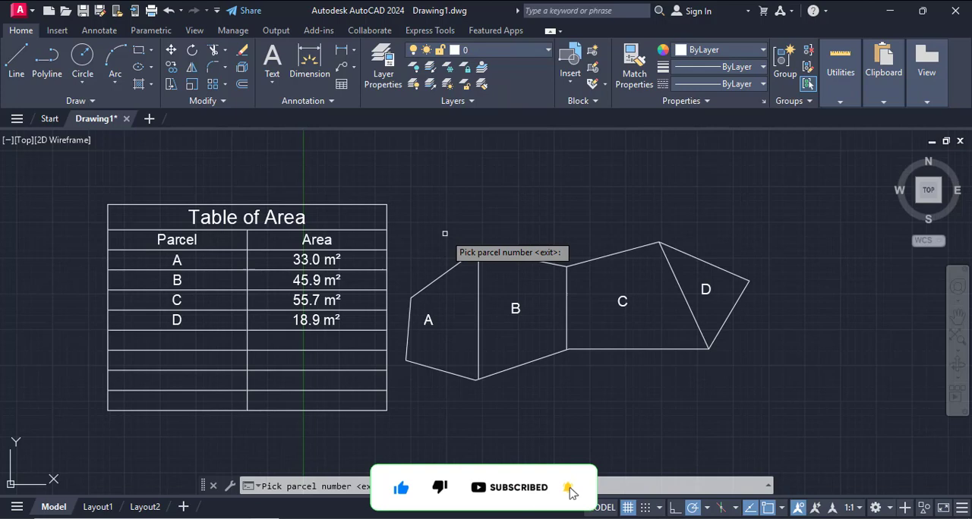